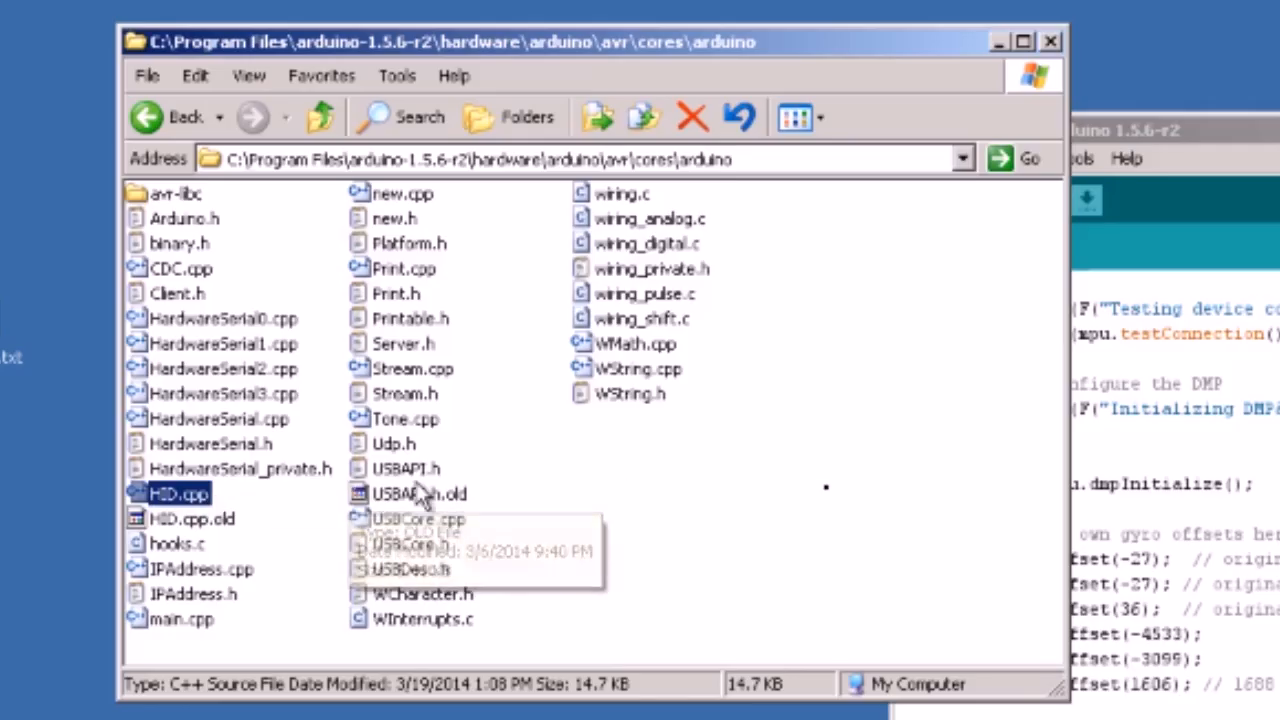
# Select the USBAPI.h file in the Arduino 1.5.6-r2 cores folder.
pyautogui.click(406, 468)
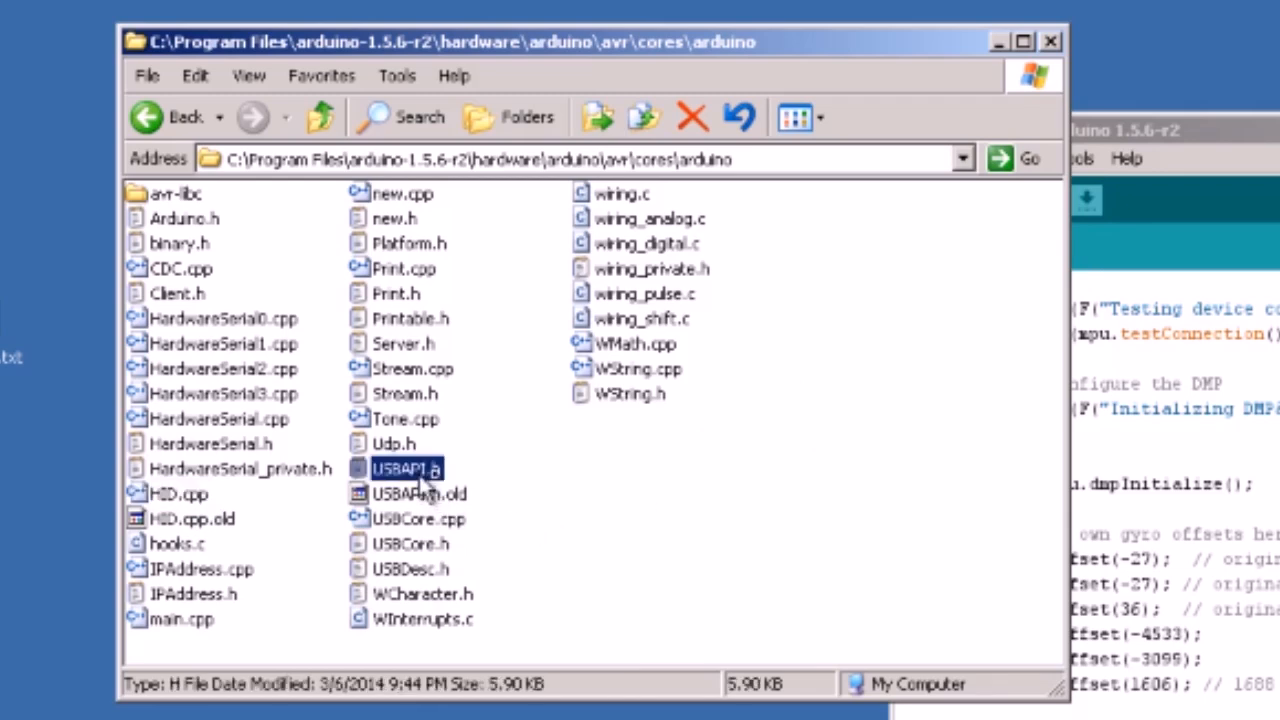